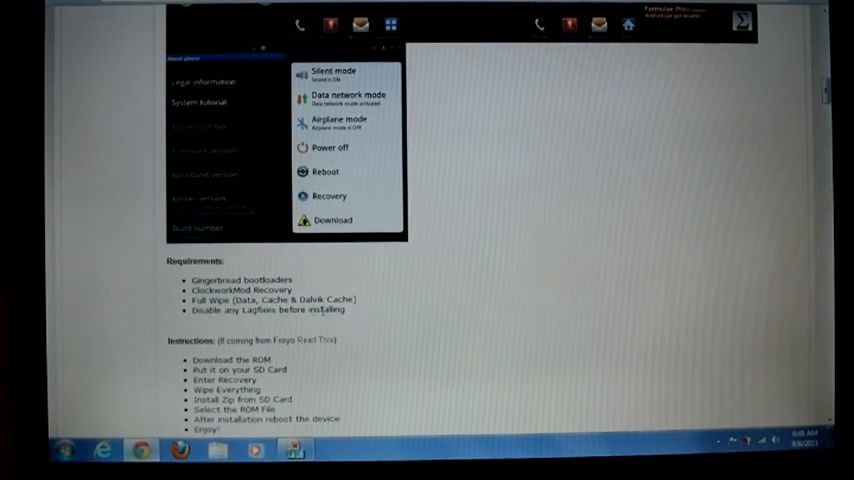
pyautogui.moveTo(468, 218)
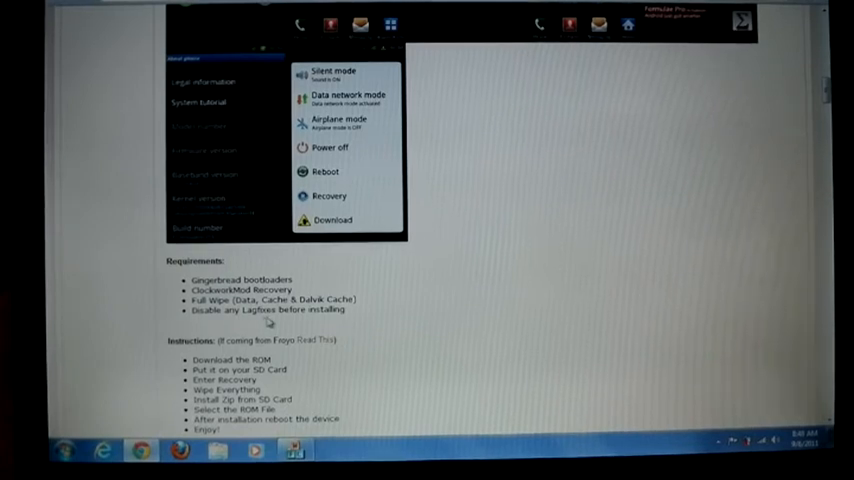
pyautogui.moveTo(424, 190)
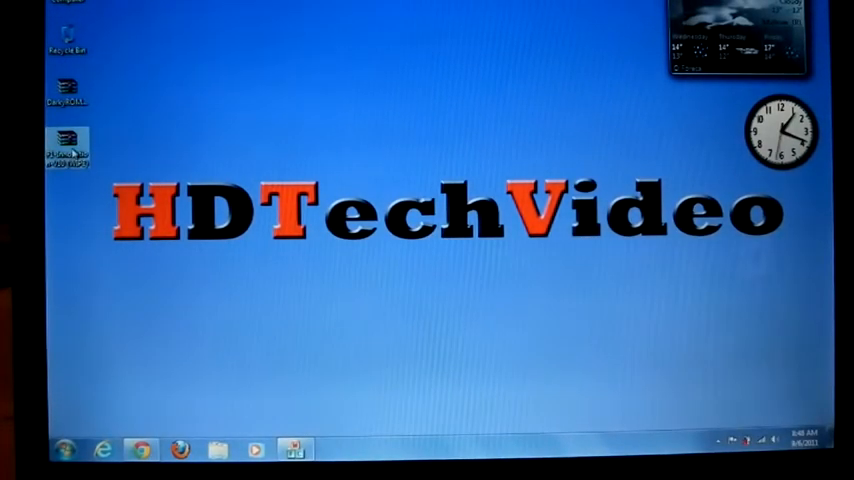
# Move the downloaded ROM zip's icon from the desktop's left edge toward the top middle.
pyautogui.moveTo(64, 140); pyautogui.dragTo(348, 90)
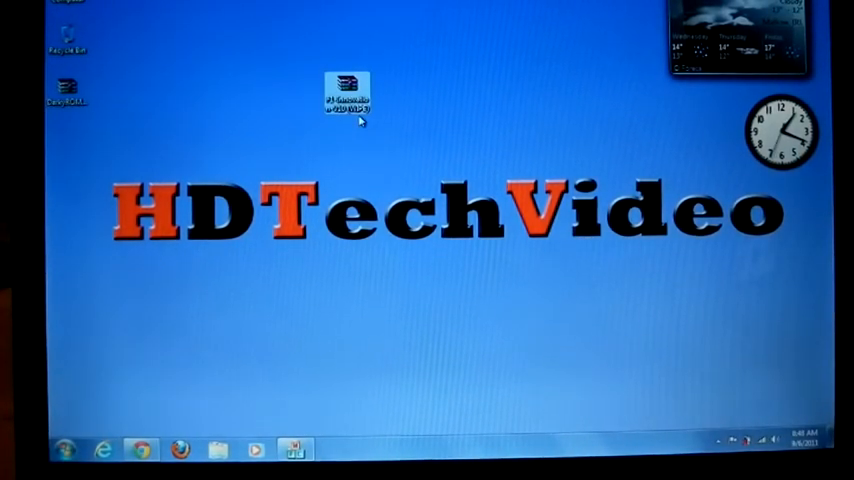